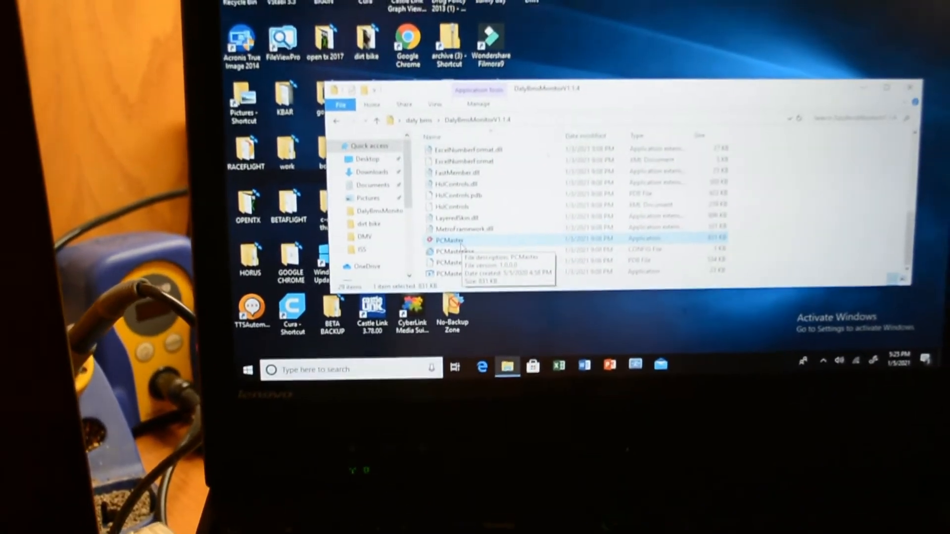
Step: Launch PCMaster.exe and allow it past the unverified-publisher security warning
double_click(448, 241)
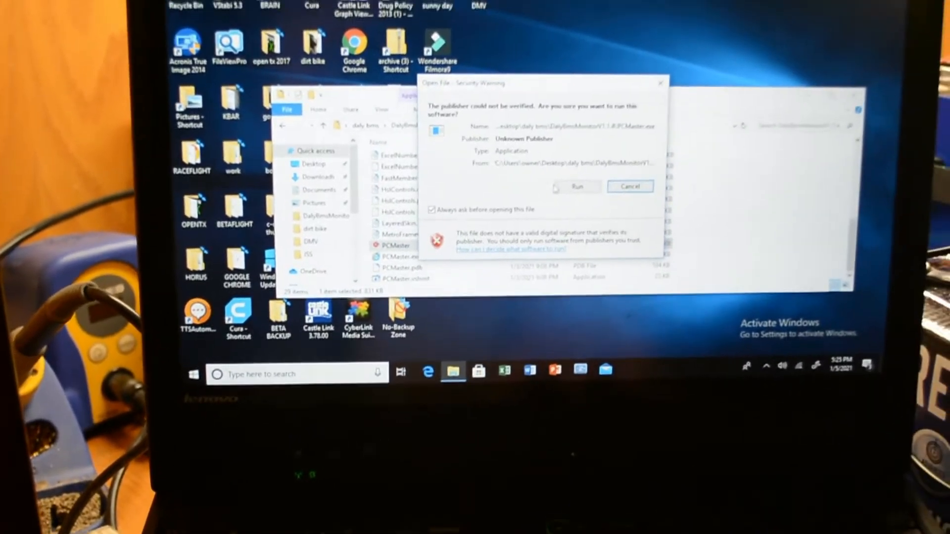
left_click(629, 186)
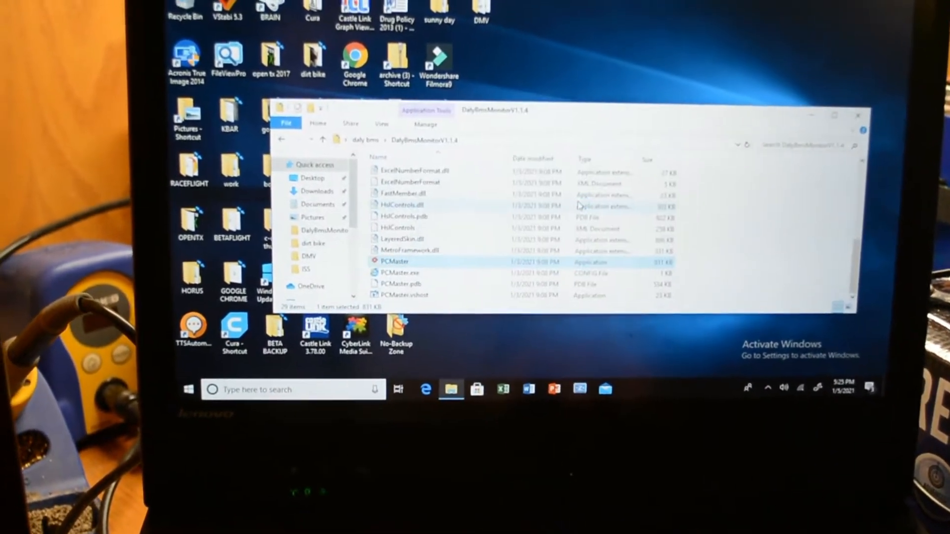
Step: Open the Serial port set dialog showing CommPort and BaudRate fields
double_click(394, 261)
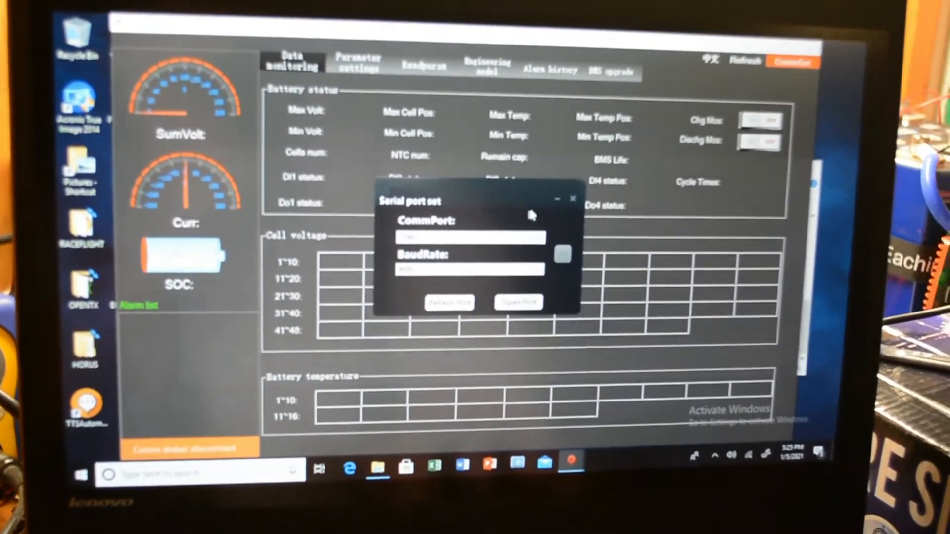
left_click(472, 237)
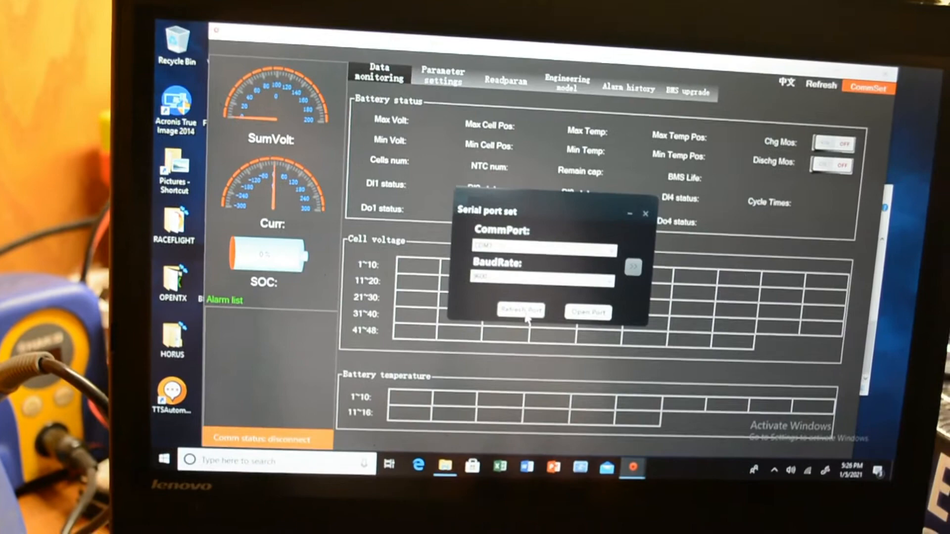
Step: Refresh the port list, choose the BMS COM port, and open the serial connection
left_click(613, 253)
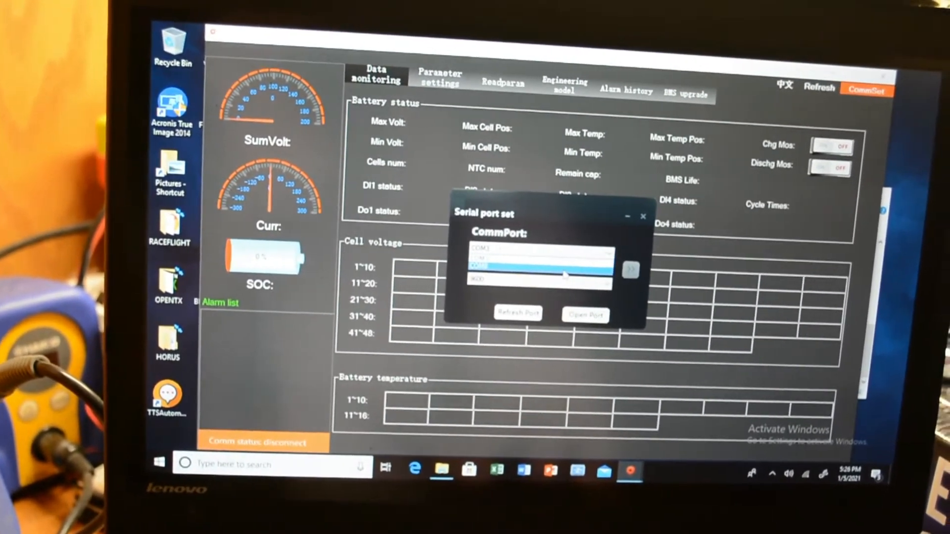
left_click(537, 265)
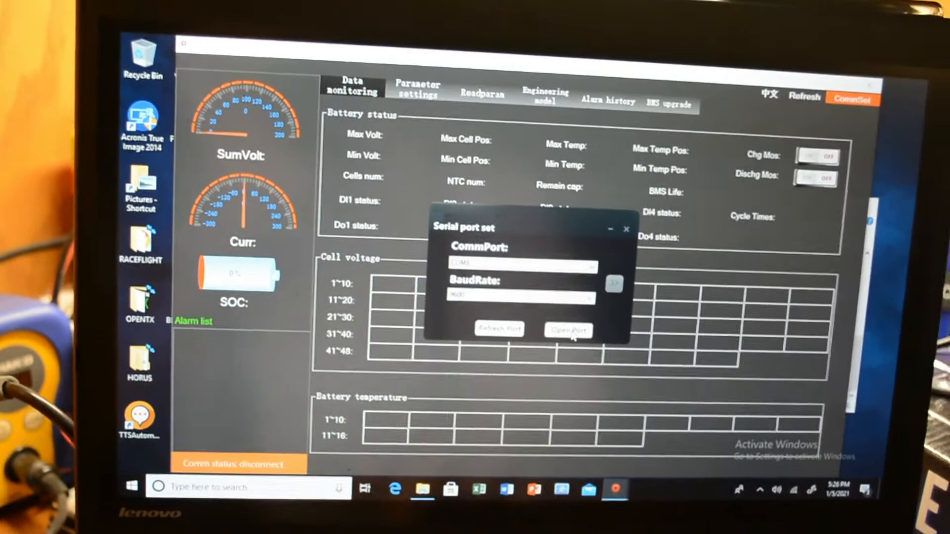
left_click(568, 330)
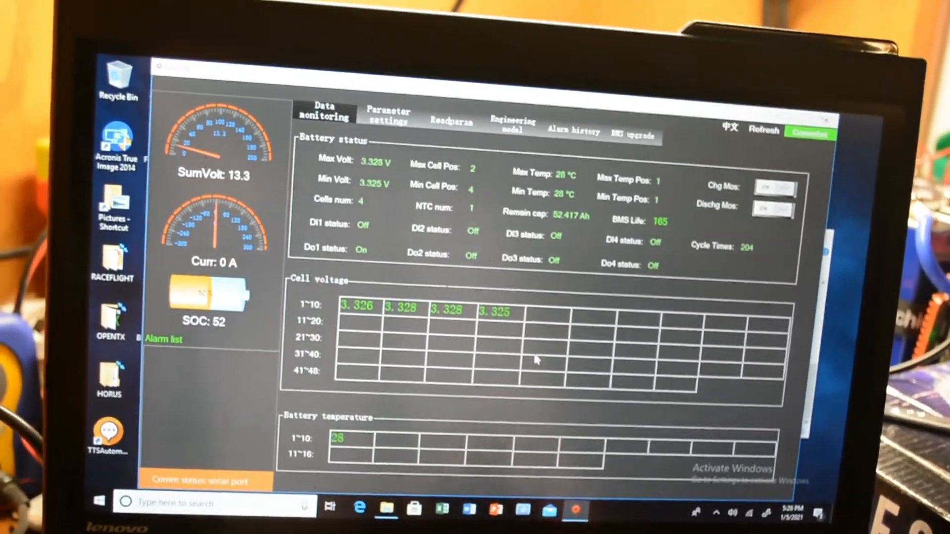